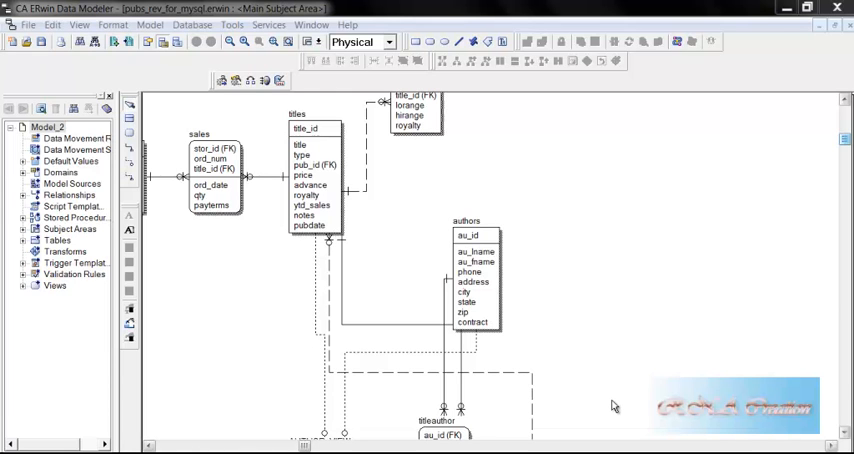
pyautogui.moveTo(794, 272)
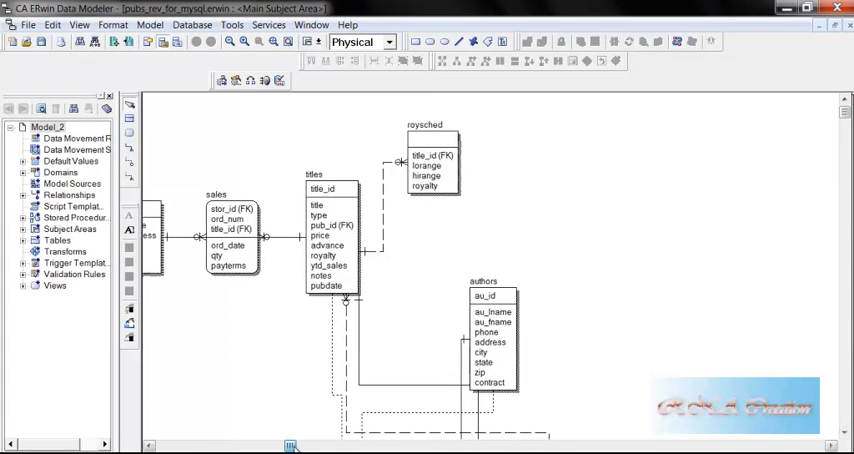
# - Browse the records of the authors and employee tables in the pubs database
pyautogui.hscroll(3)
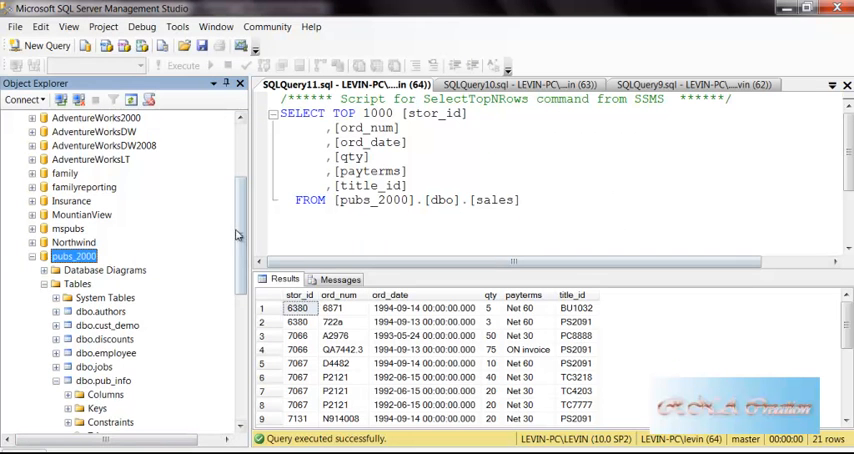
pyautogui.moveTo(544, 130)
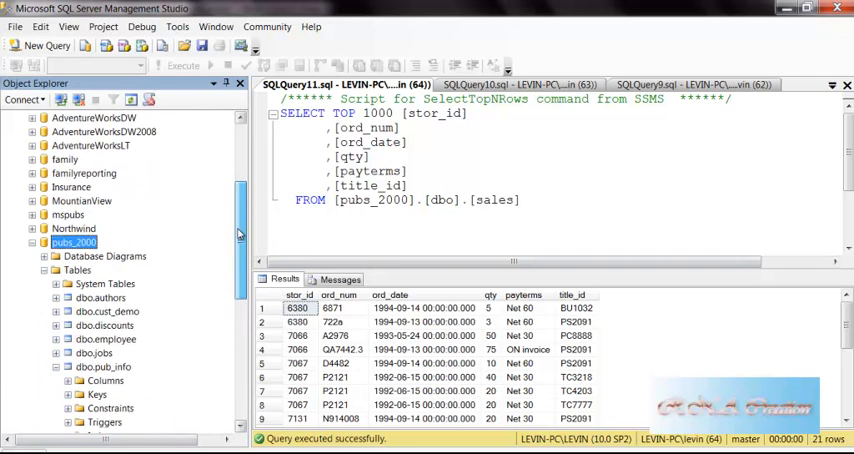
pyautogui.scroll(-3)
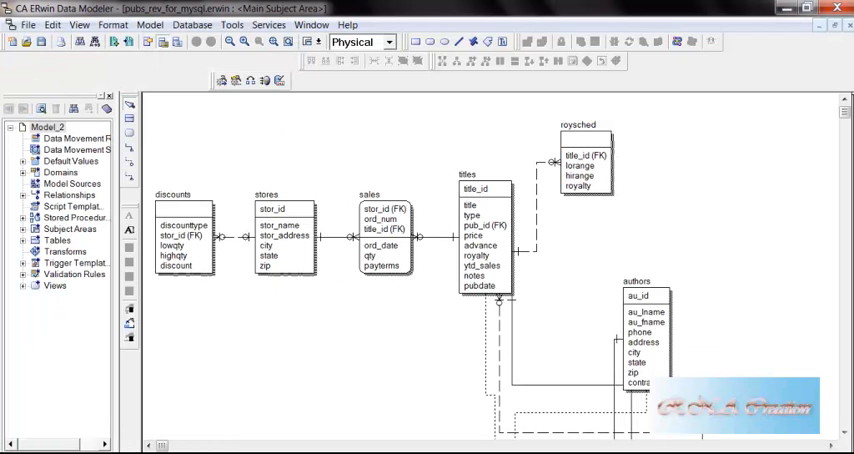
pyautogui.moveTo(640, 138)
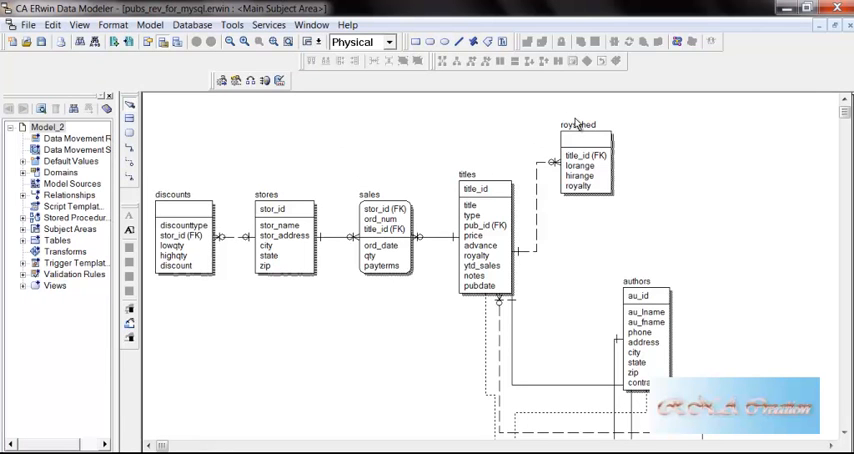
pyautogui.moveTo(280, 112)
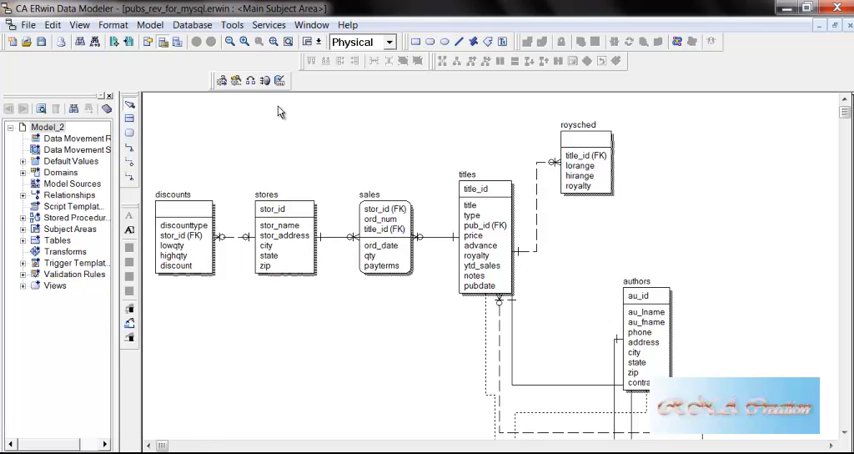
pyautogui.moveTo(570, 230)
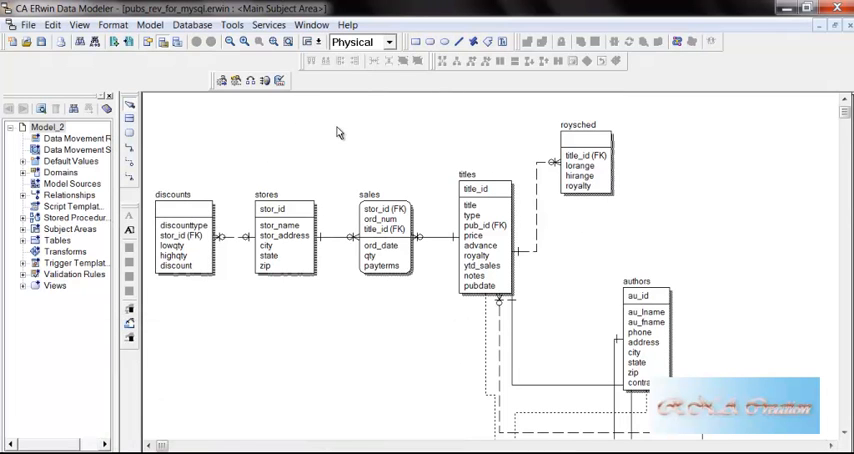
pyautogui.moveTo(388, 376)
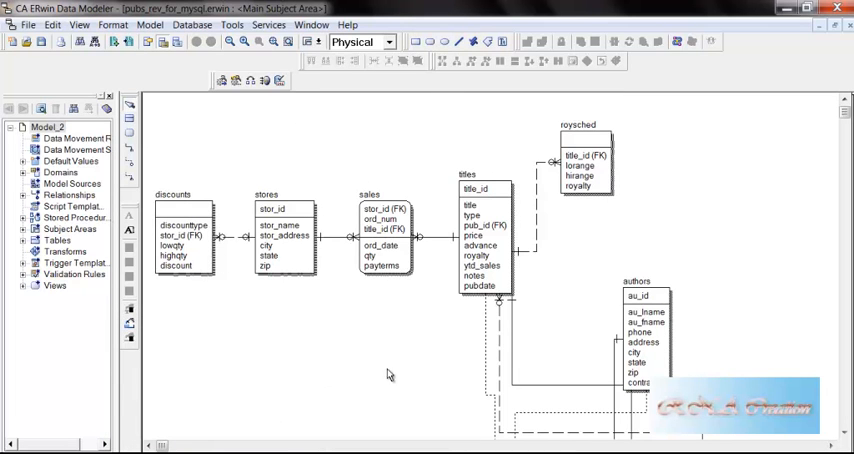
pyautogui.moveTo(376, 218)
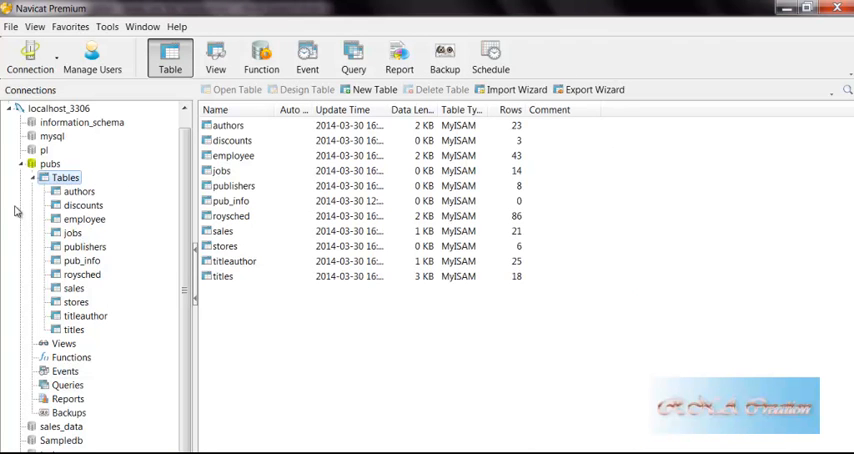
pyautogui.click(80, 192)
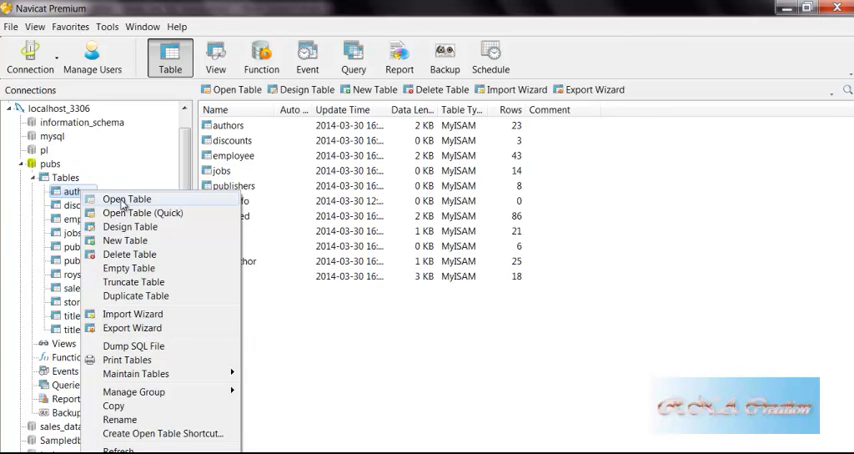
pyautogui.click(126, 200)
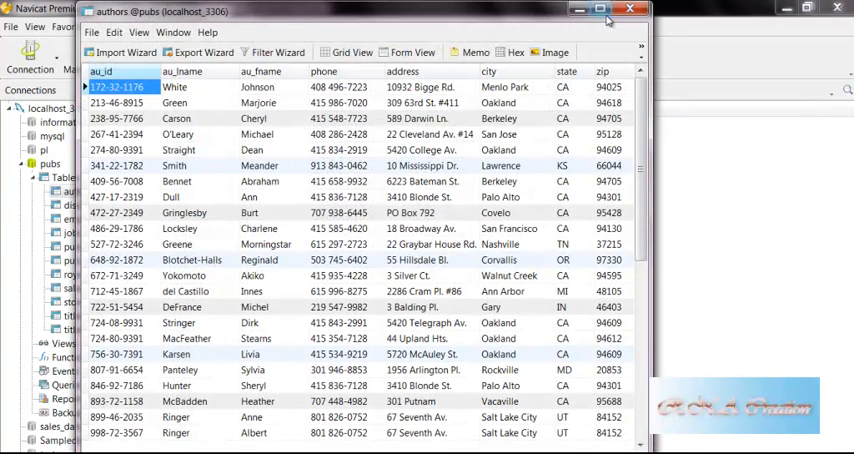
pyautogui.click(592, 12)
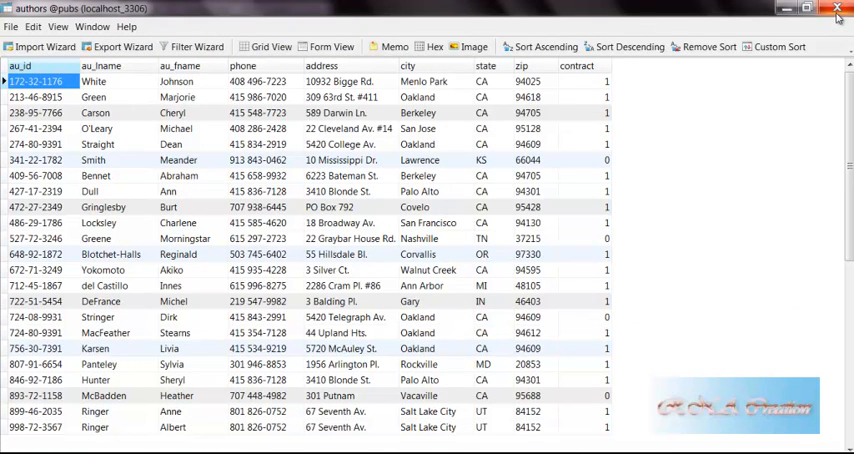
pyautogui.moveTo(838, 10)
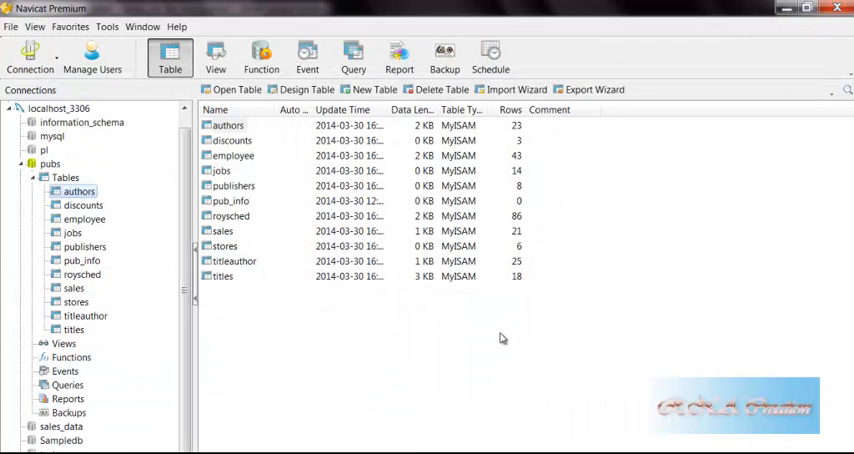
pyautogui.rightClick(232, 156)
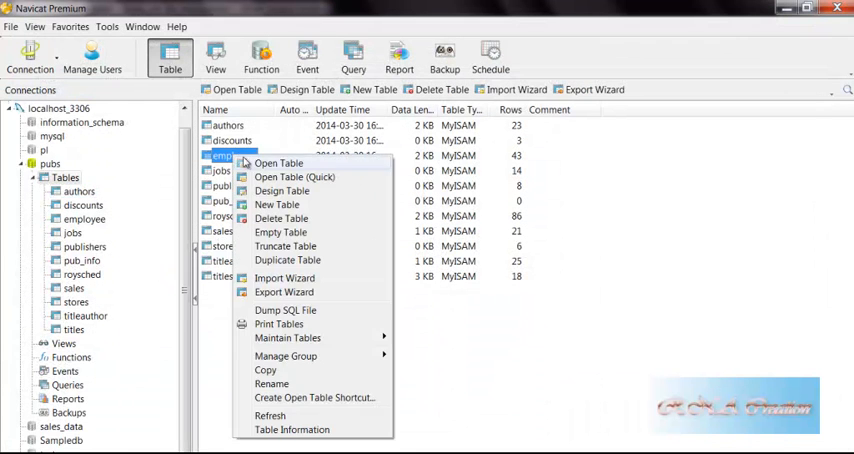
pyautogui.click(280, 164)
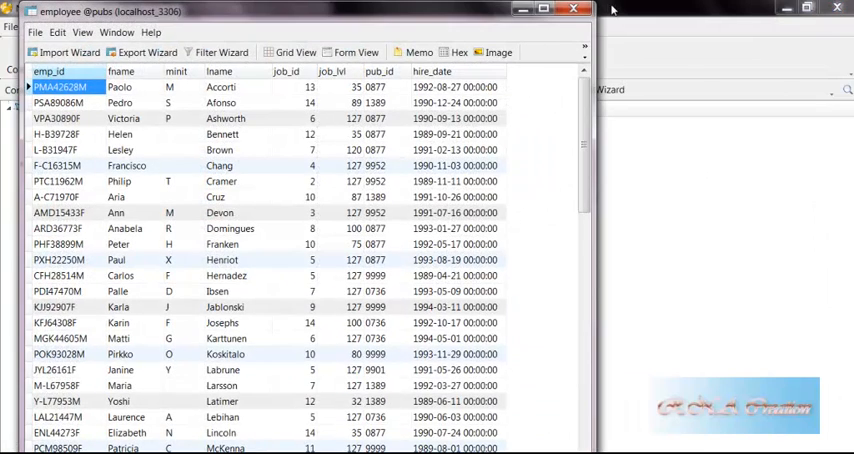
pyautogui.click(572, 8)
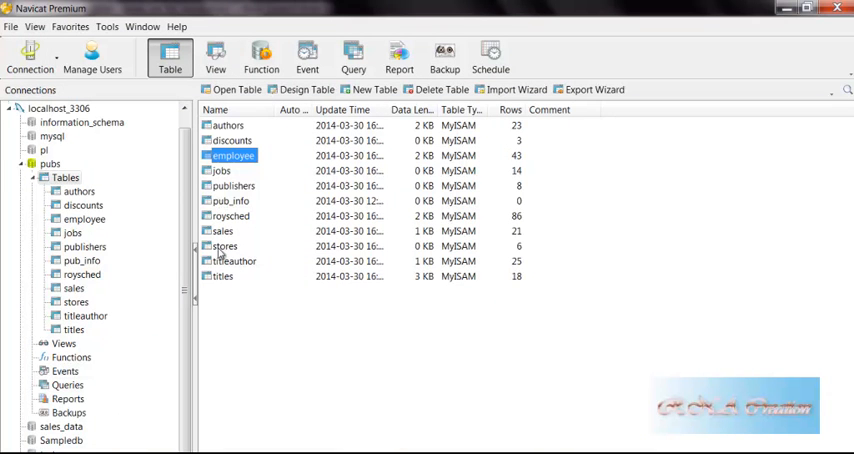
pyautogui.moveTo(228, 198)
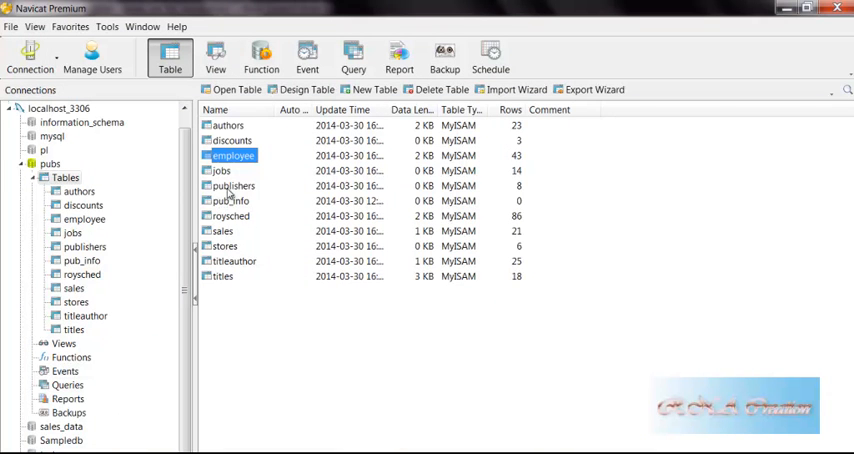
pyautogui.moveTo(228, 230)
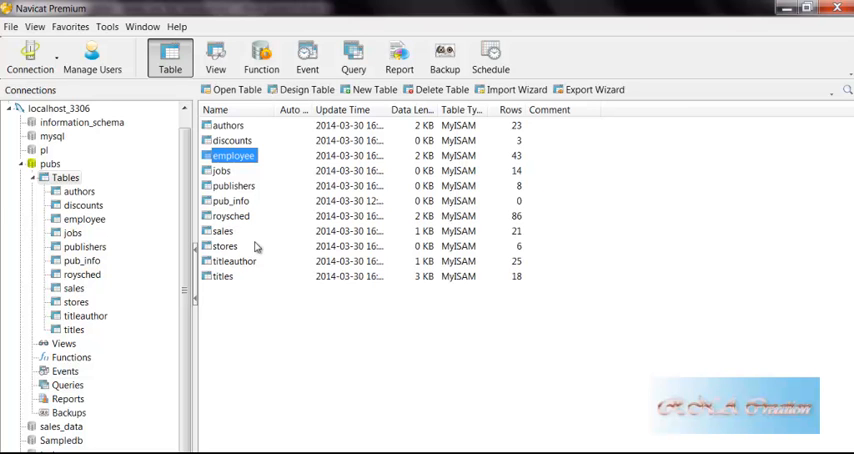
pyautogui.moveTo(254, 244)
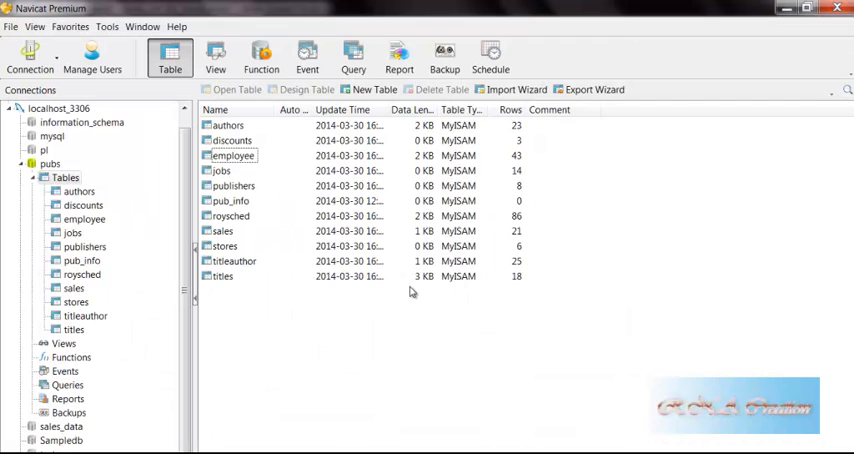
# - Check the discounts and stores tables, then start a new query on pubs
pyautogui.click(80, 204)
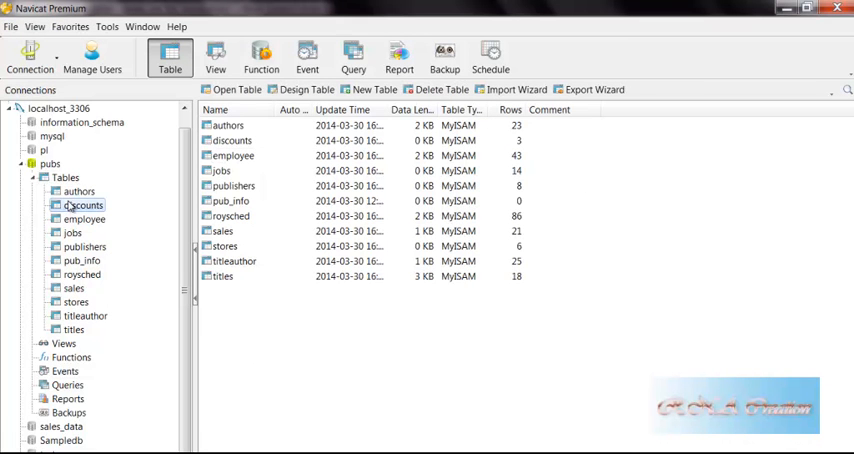
pyautogui.click(66, 176)
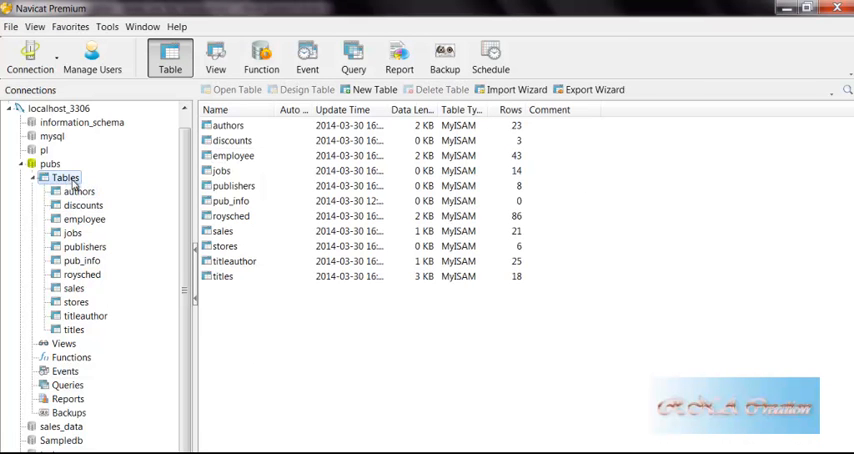
pyautogui.click(80, 272)
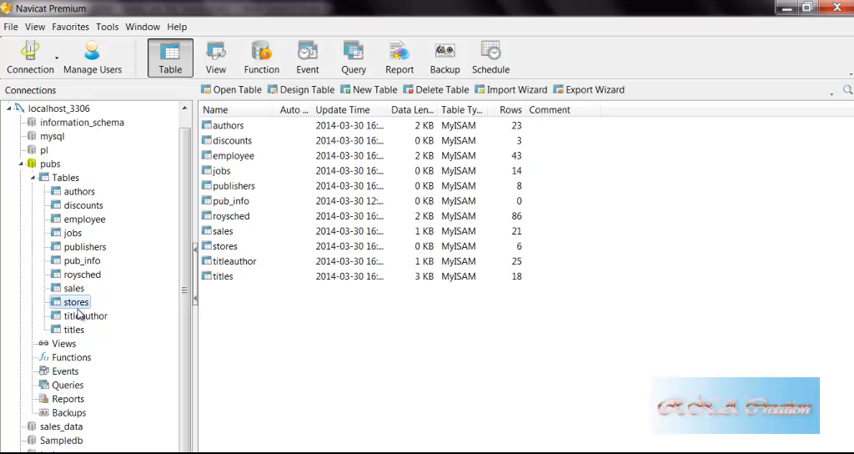
pyautogui.moveTo(436, 96)
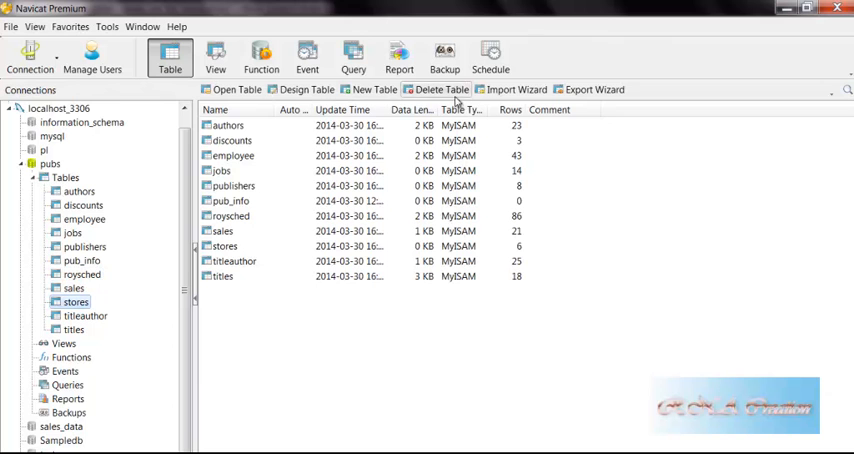
pyautogui.click(352, 56)
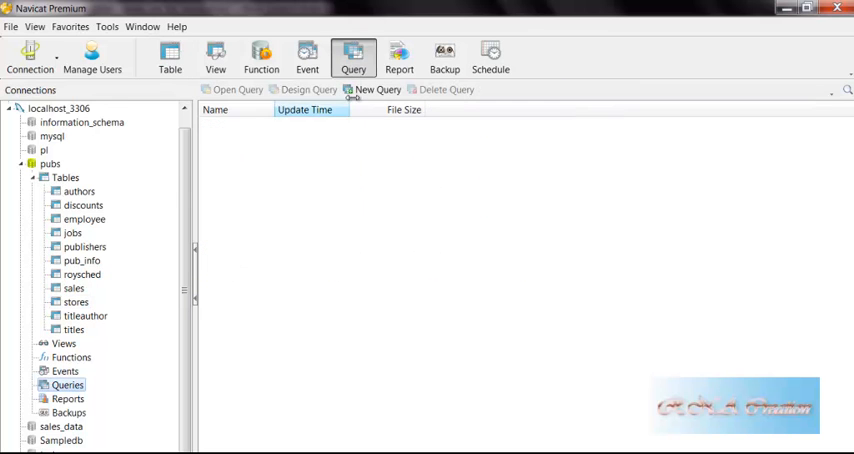
pyautogui.click(376, 88)
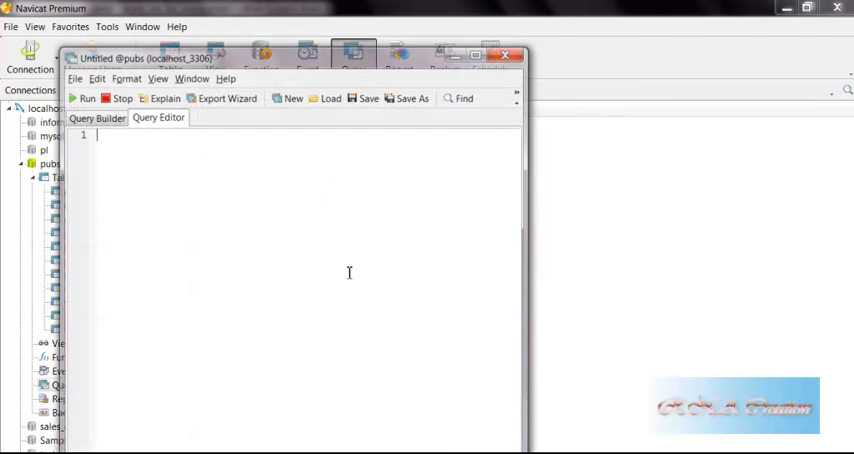
pyautogui.click(108, 116)
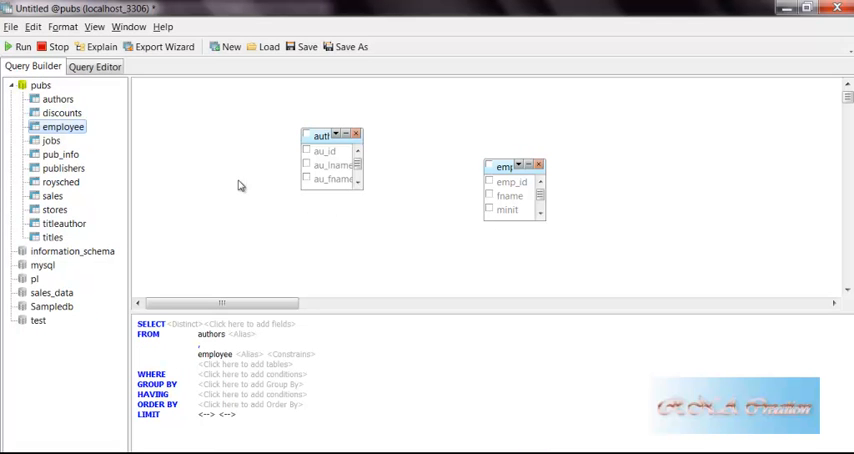
# - Add titleauthor and titles to the builder and select au_lname, au_fname, au_ord, title and type
pyautogui.click(64, 224)
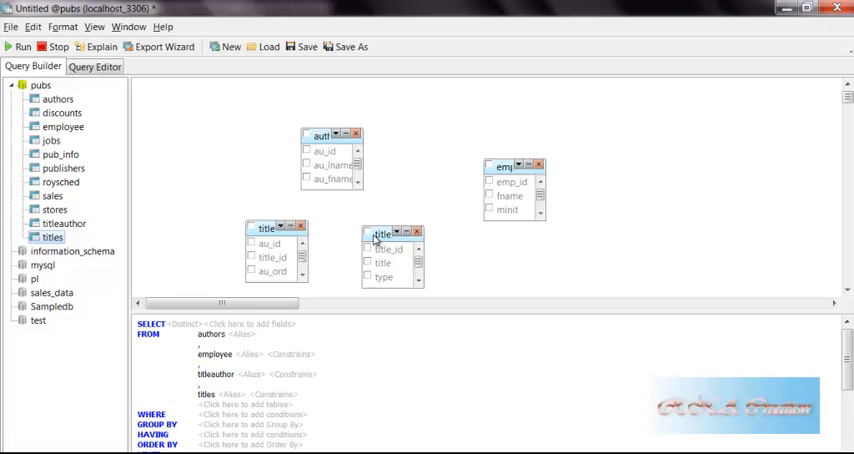
pyautogui.click(308, 164)
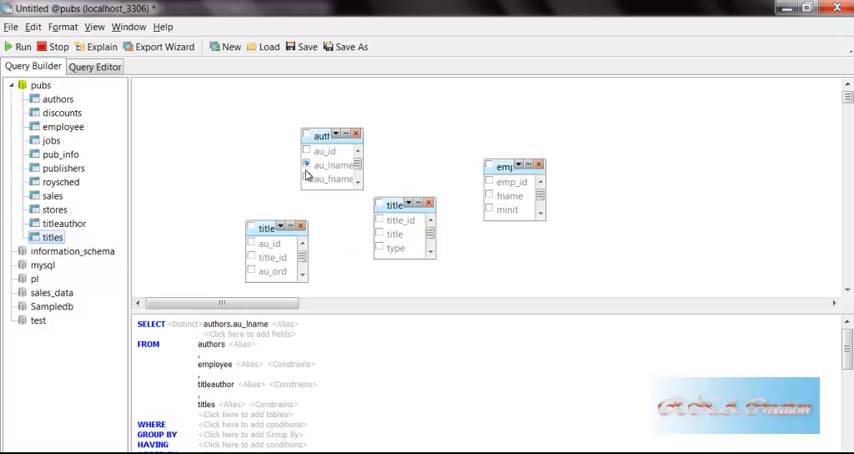
pyautogui.click(304, 176)
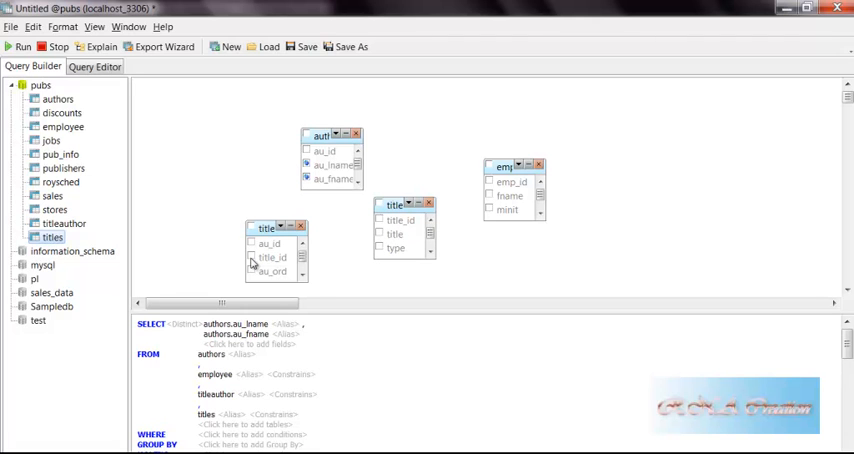
pyautogui.click(250, 272)
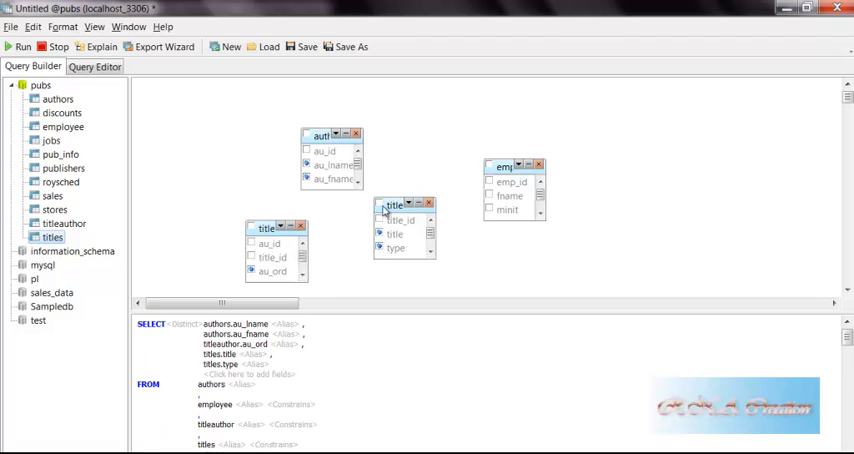
pyautogui.moveTo(330, 136); pyautogui.dragTo(280, 118)
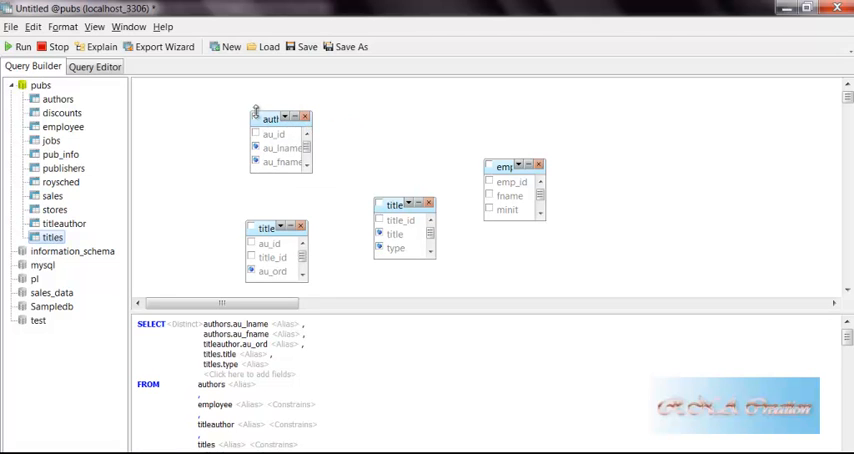
pyautogui.moveTo(290, 412)
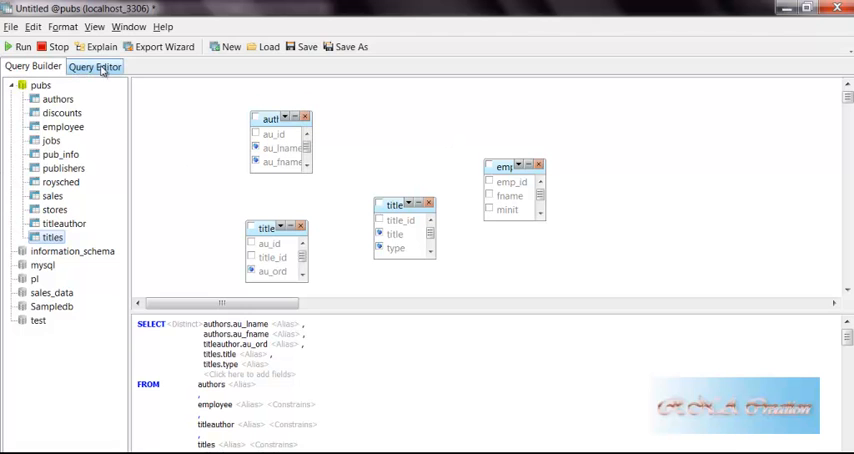
# - View the generated SQL in the Query Editor, then close the query back to the tables list
pyautogui.click(92, 68)
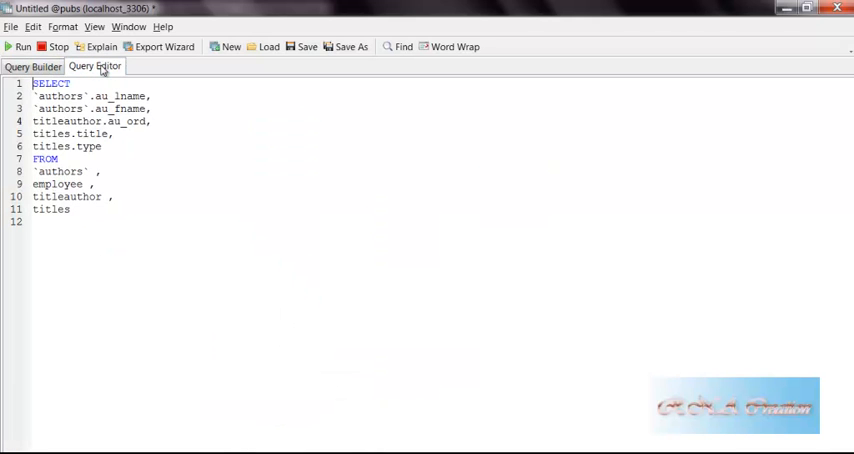
pyautogui.click(30, 66)
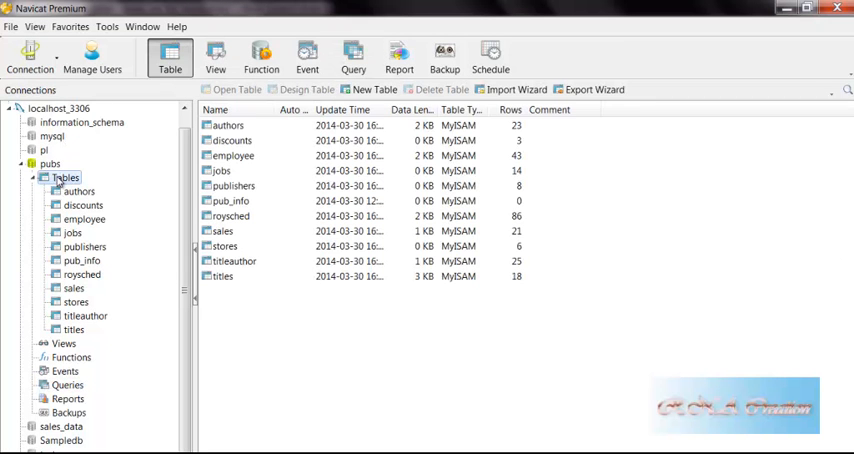
pyautogui.rightClick(64, 176)
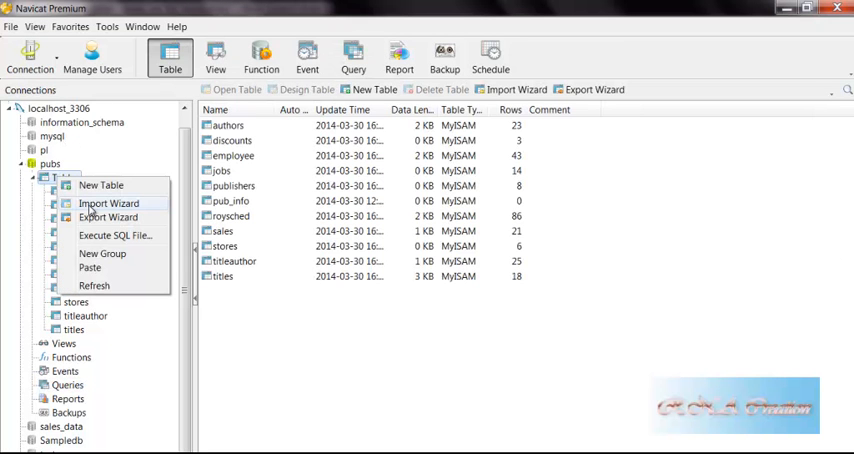
pyautogui.moveTo(20, 168)
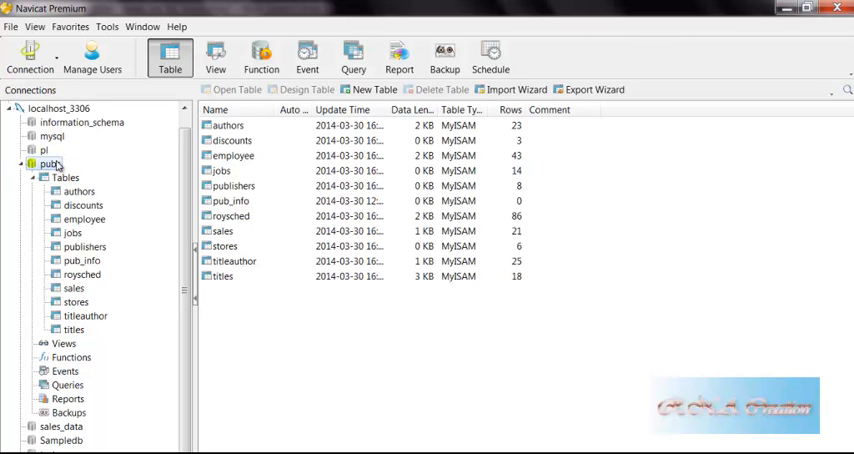
pyautogui.moveTo(120, 232)
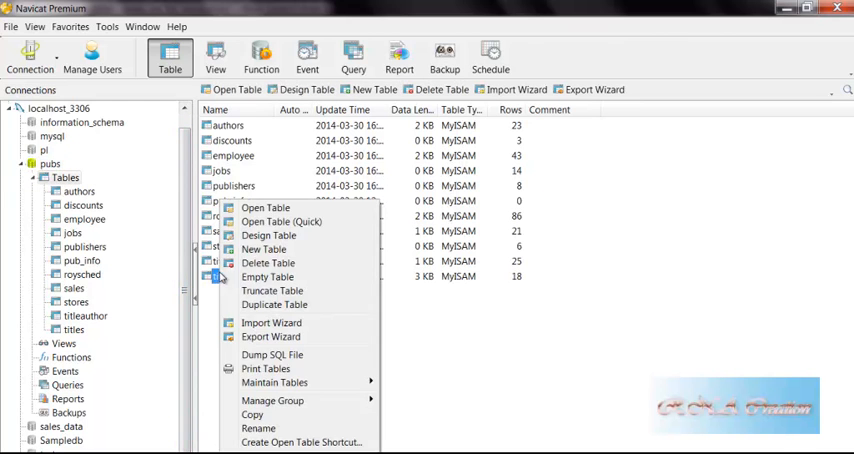
pyautogui.click(266, 208)
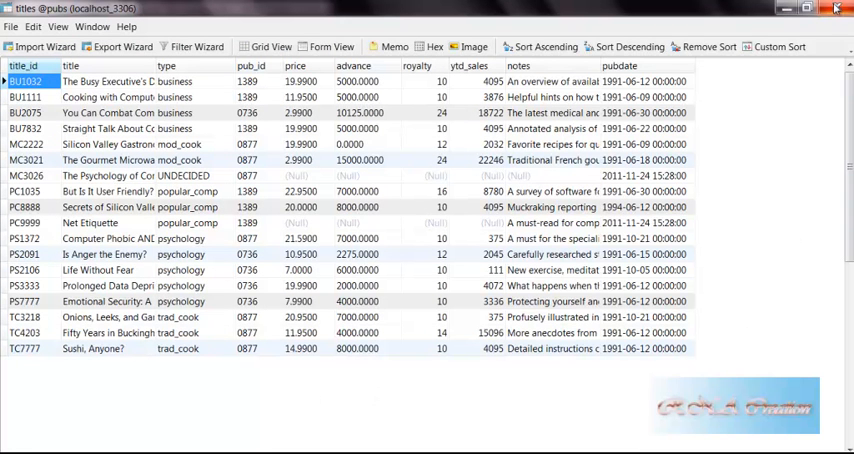
pyautogui.moveTo(832, 16)
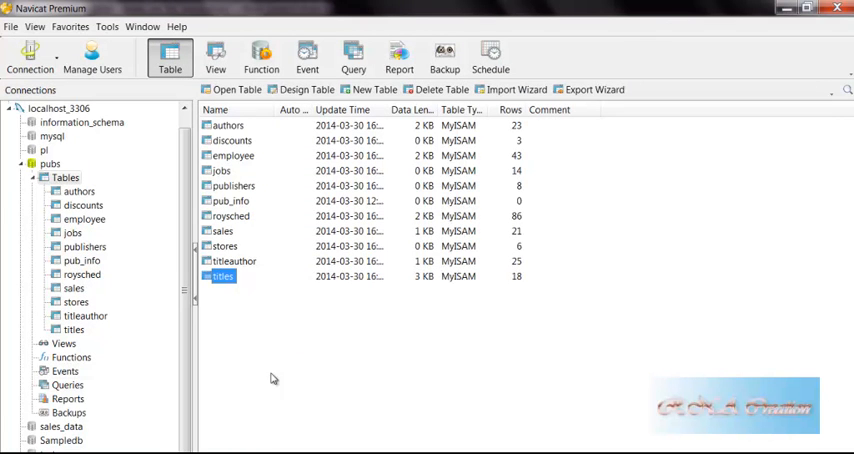
pyautogui.moveTo(268, 354)
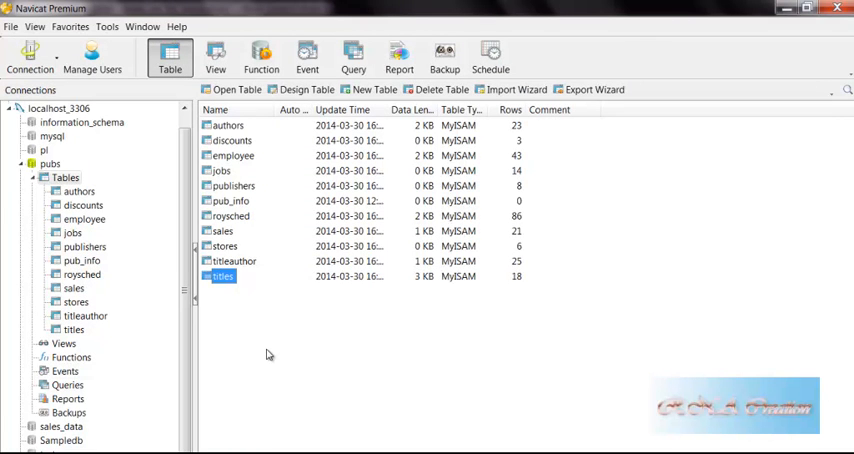
pyautogui.moveTo(268, 352)
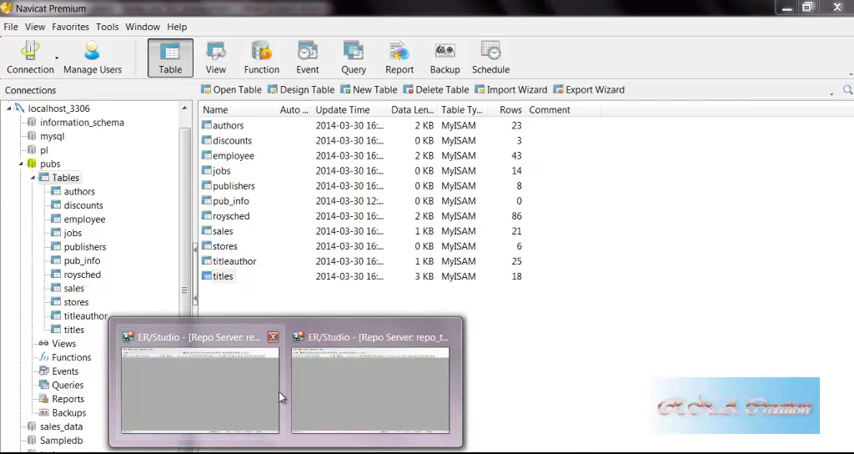
# - In ER/Studio, create a new model by reverse-engineering an existing database
pyautogui.click(16, 26)
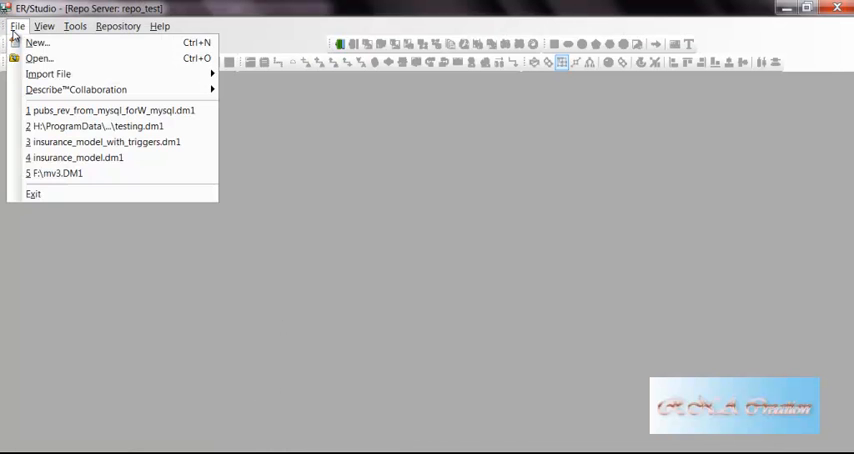
pyautogui.click(36, 42)
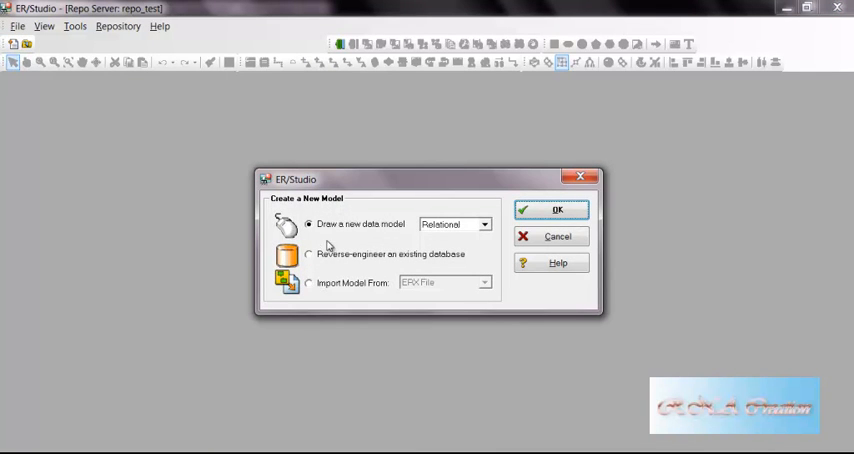
pyautogui.click(556, 210)
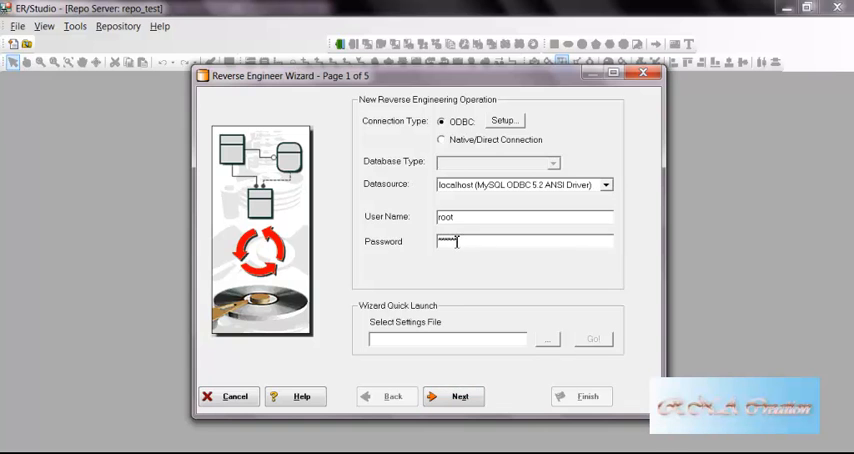
# - Choose the pubs database and keep all its tables for reverse-engineering
pyautogui.click(460, 396)
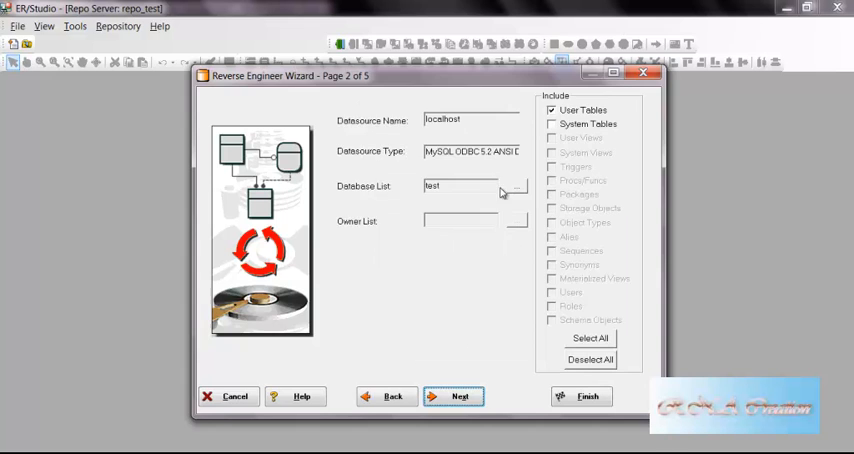
pyautogui.click(516, 188)
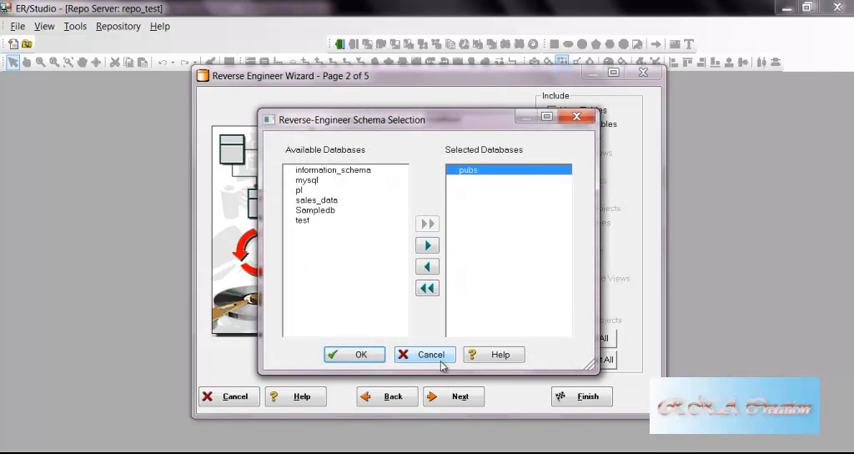
pyautogui.click(354, 356)
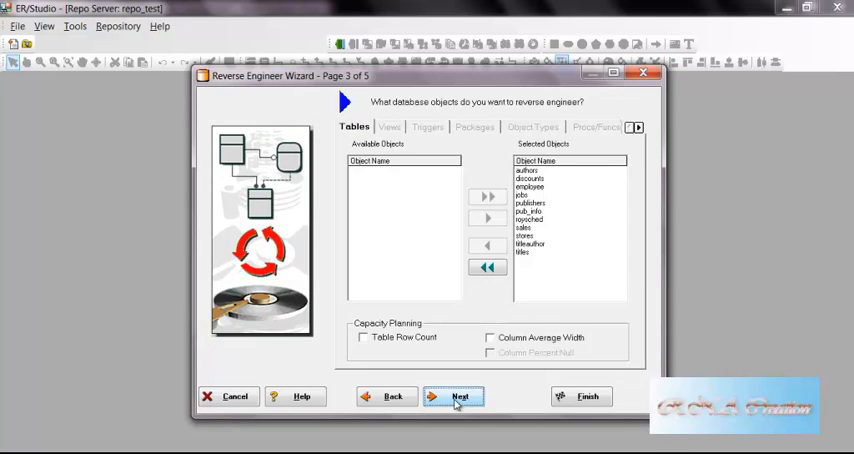
pyautogui.click(462, 396)
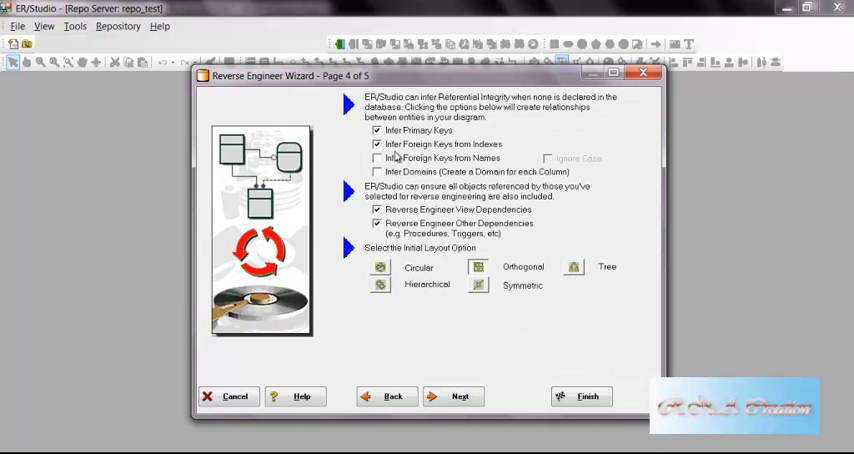
# - Enable Infer Domains, run the extraction and dismiss the log to reveal the diagram
pyautogui.click(374, 156)
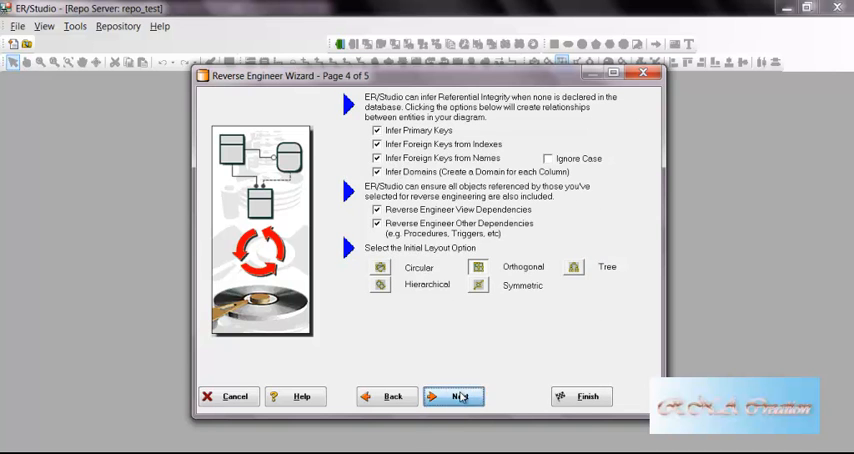
pyautogui.click(460, 396)
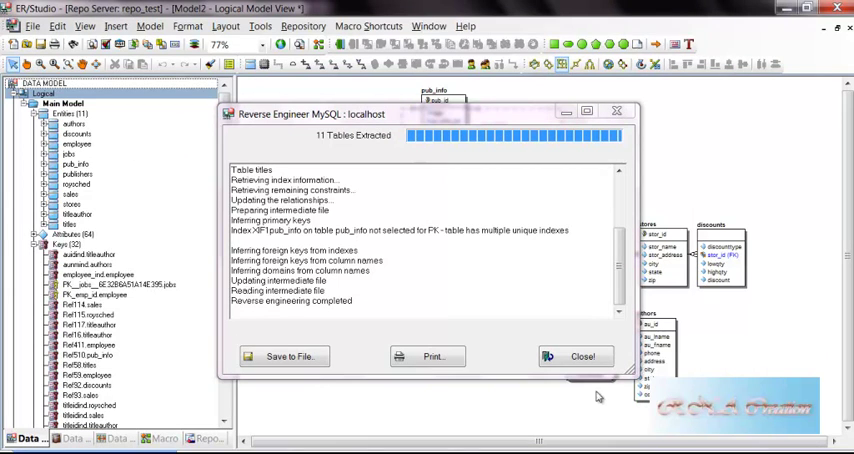
pyautogui.click(576, 356)
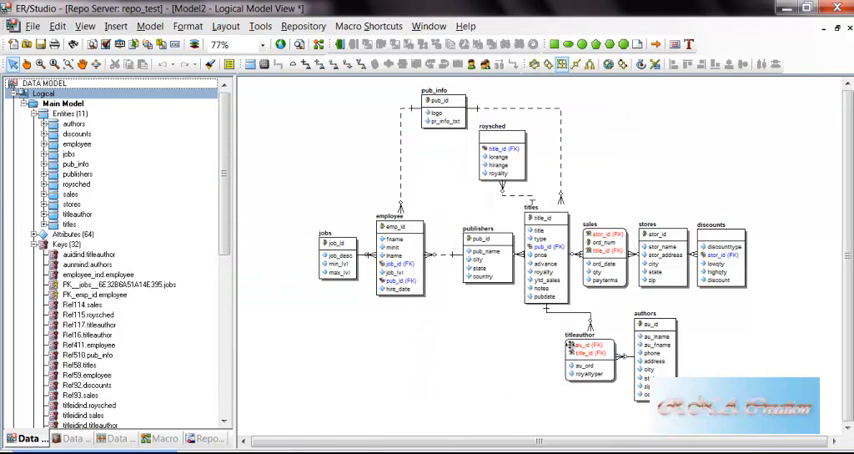